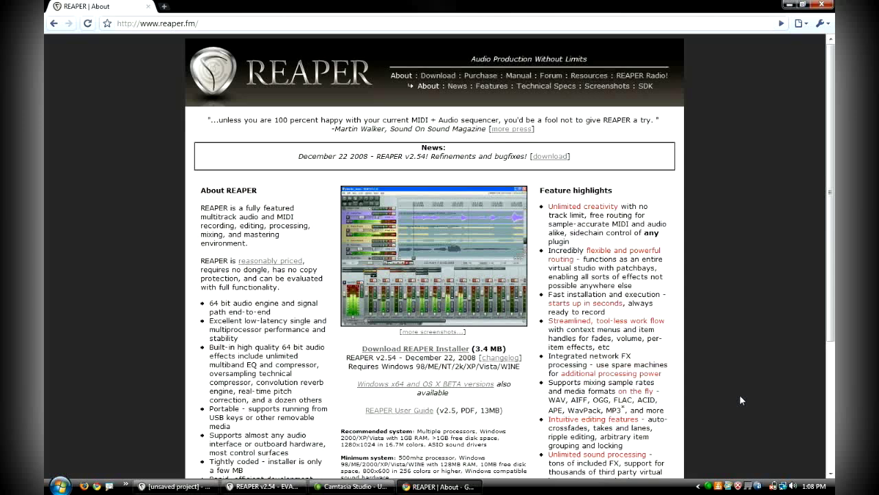
mouse_move(385, 217)
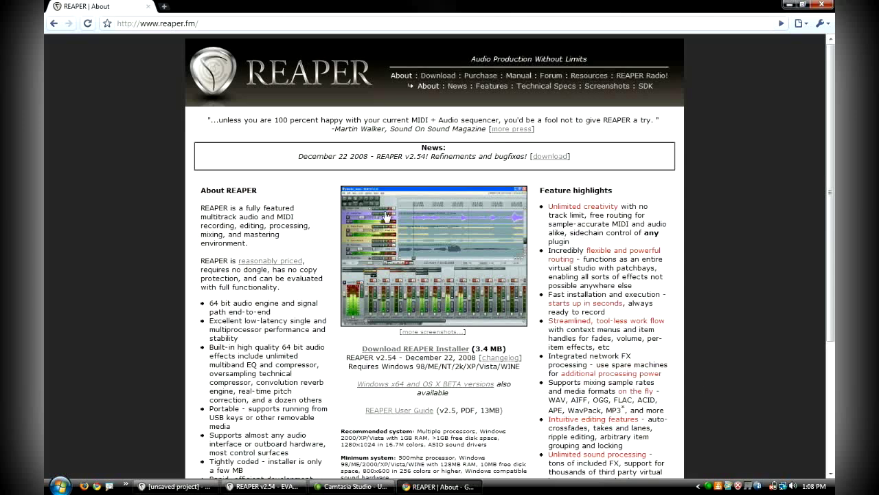
mouse_move(175, 88)
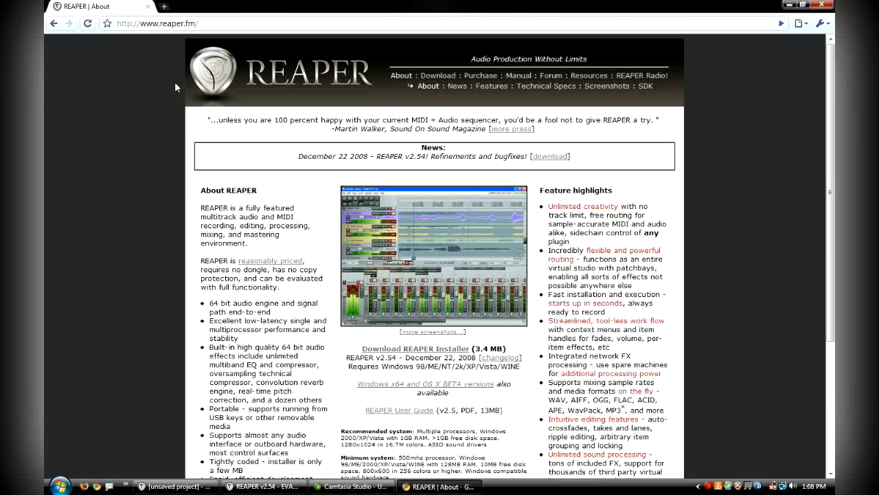
Go to the REAPER Download page and scroll through the version 2.54 Windows and OS X installer links.
scroll("down", 3)
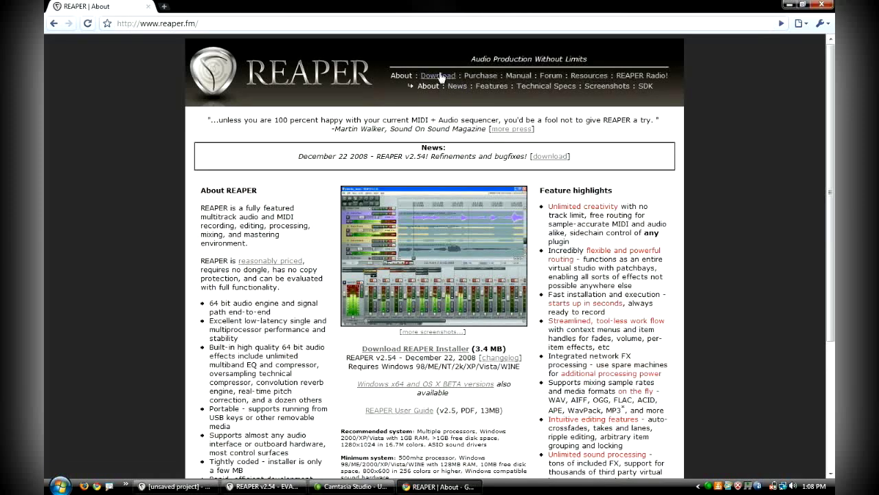
left_click(437, 74)
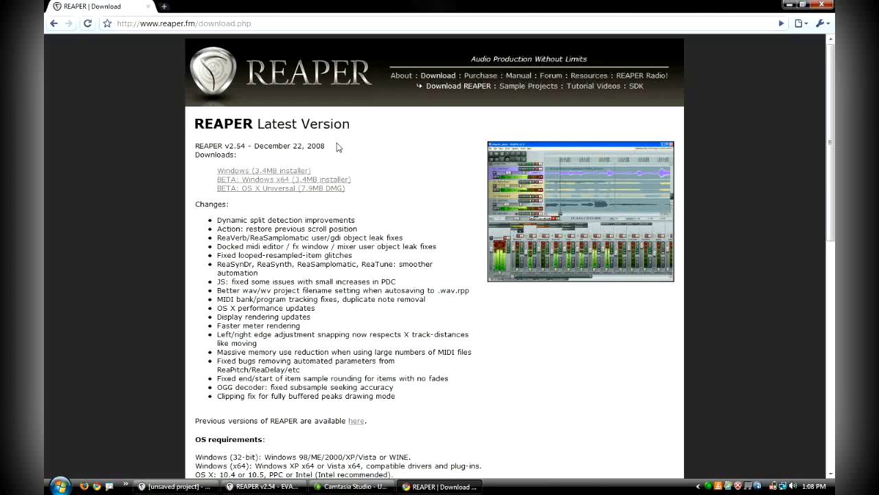
mouse_move(264, 170)
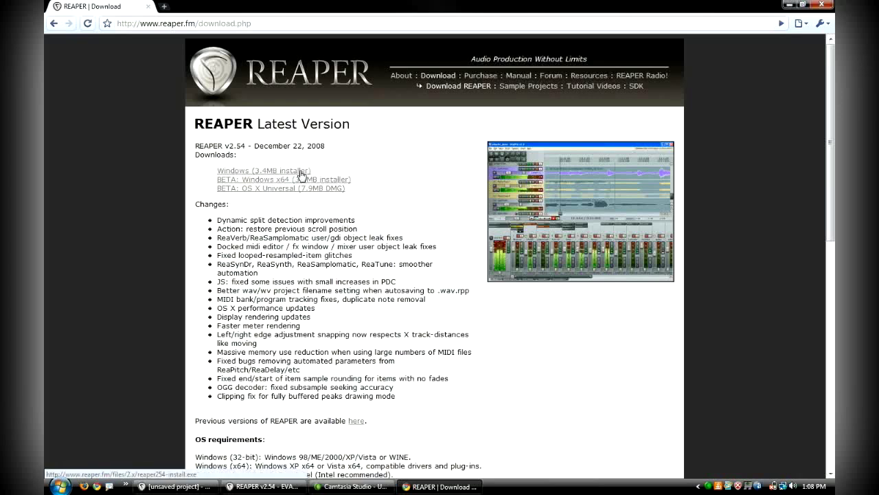
mouse_move(302, 181)
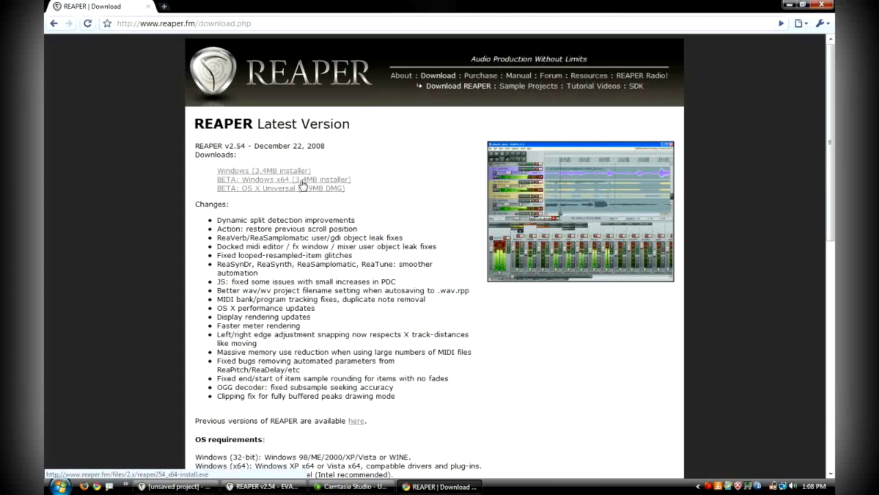
mouse_move(300, 184)
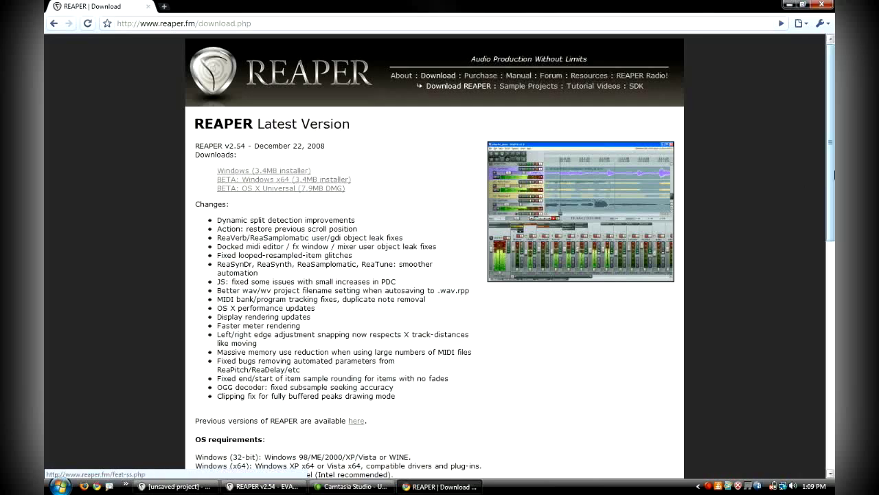
scroll("down", 3)
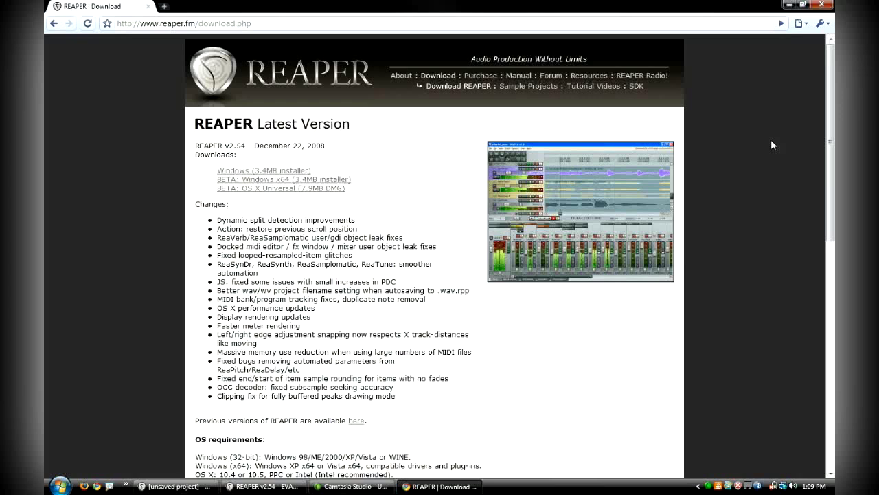
mouse_move(788, 60)
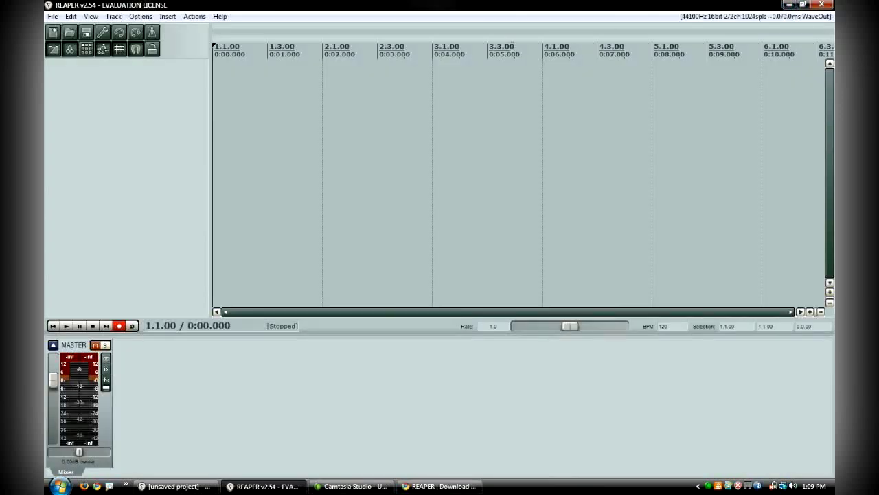
mouse_move(107, 132)
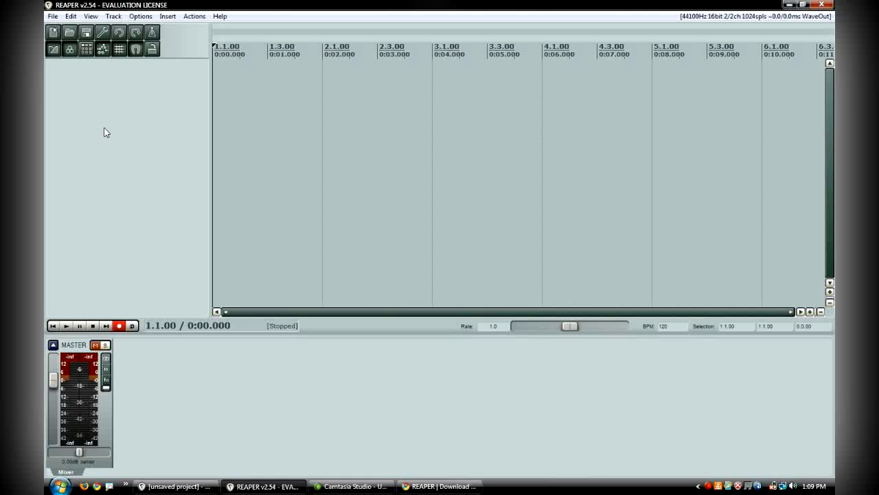
mouse_move(184, 157)
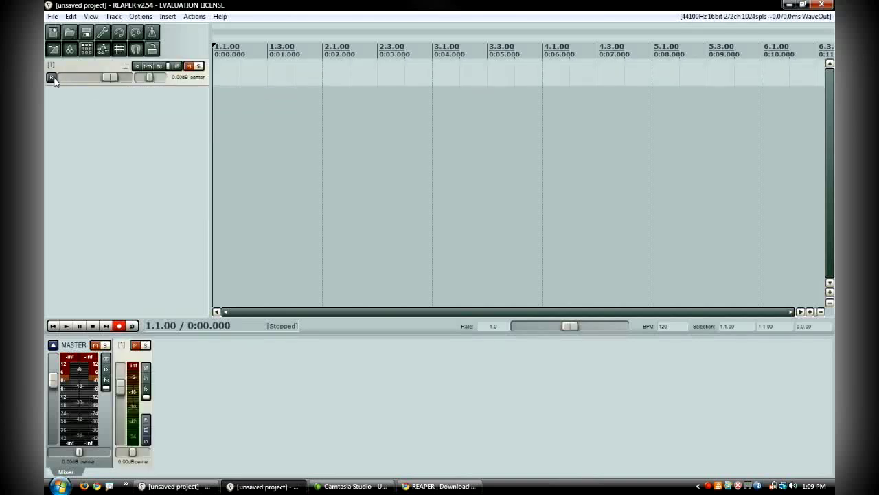
Record-arm the new track so its meter shows the incoming signal level.
left_click(52, 77)
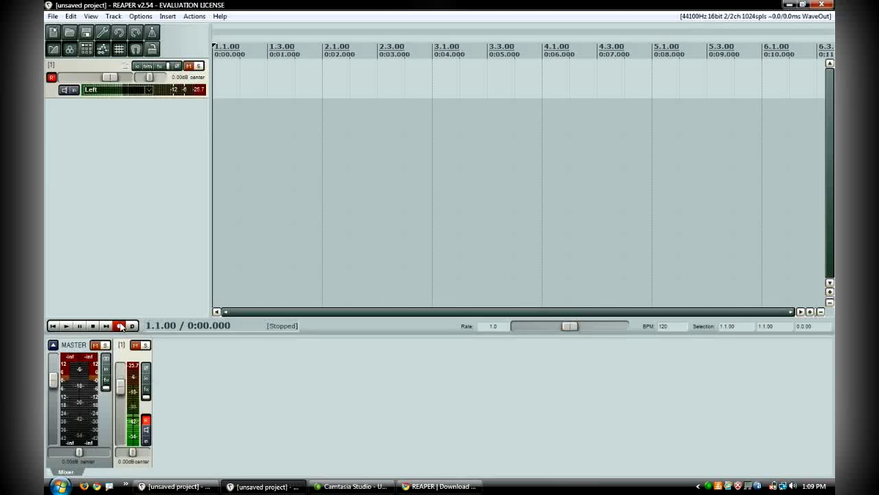
left_click(118, 326)
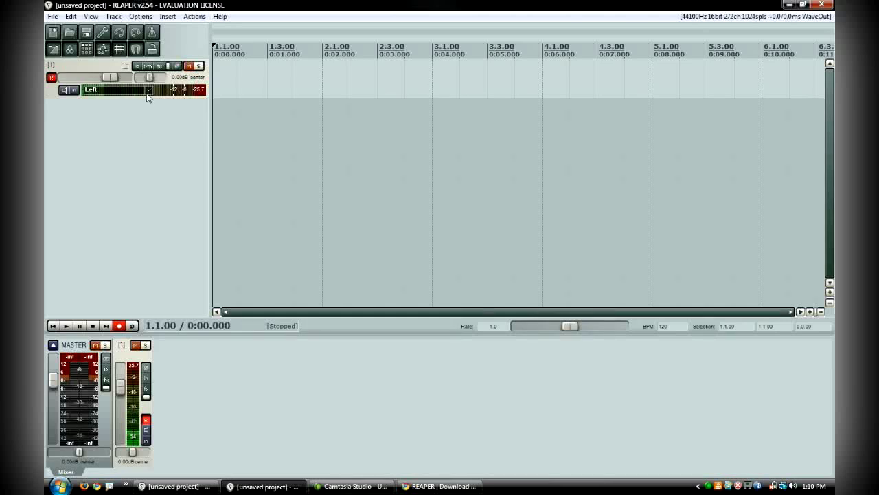
Show the armed track's recording input choices, keeping the mono Left input as its source.
left_click(149, 91)
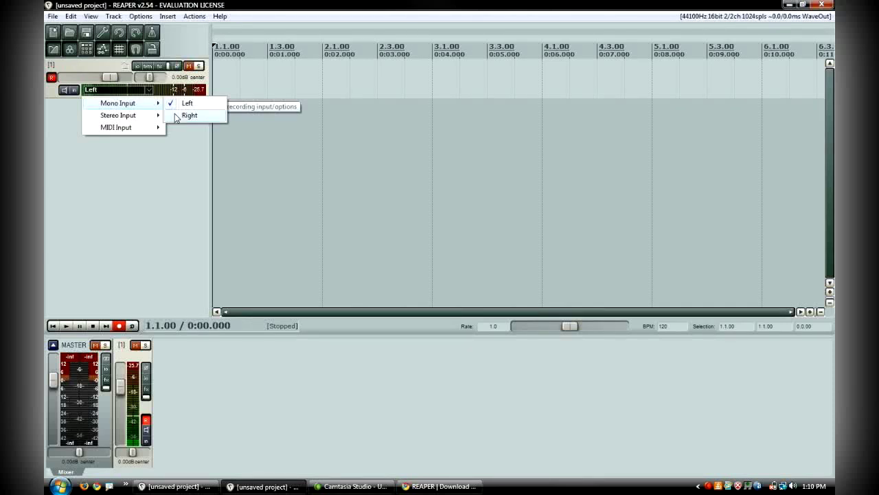
mouse_move(118, 115)
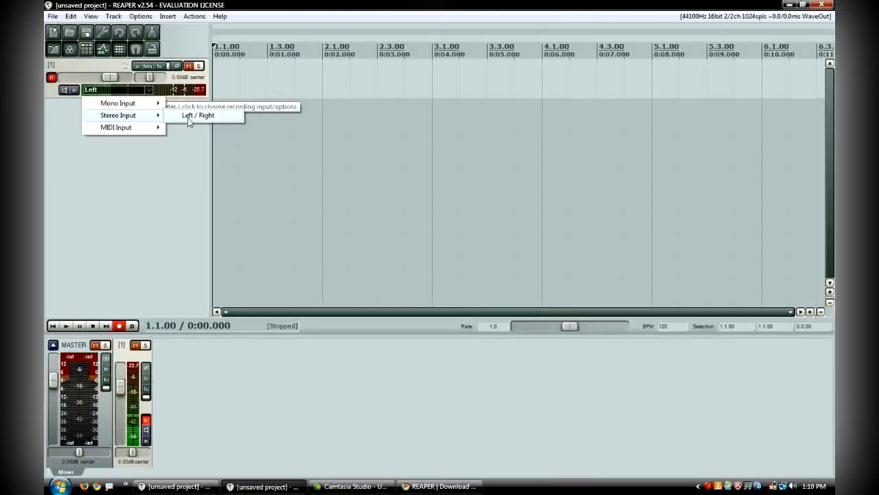
mouse_move(115, 126)
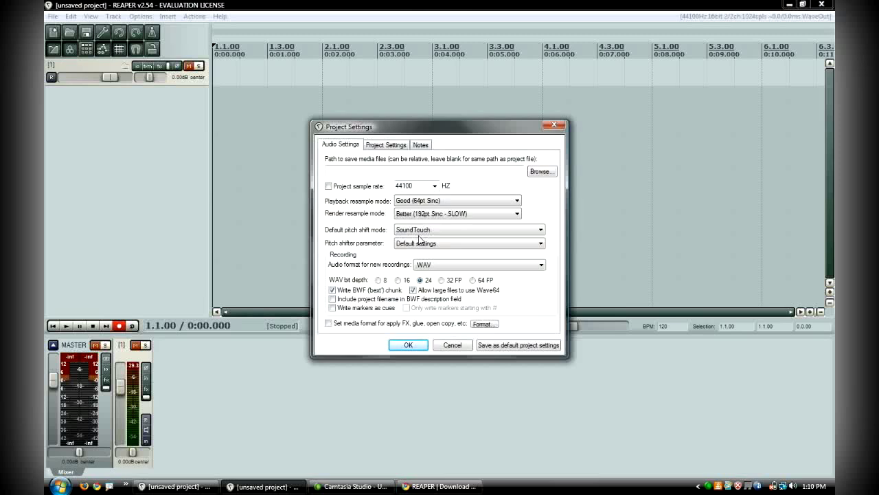
Choose 44100 Hz as the project sample rate in Project Settings and confirm with OK.
left_click(412, 288)
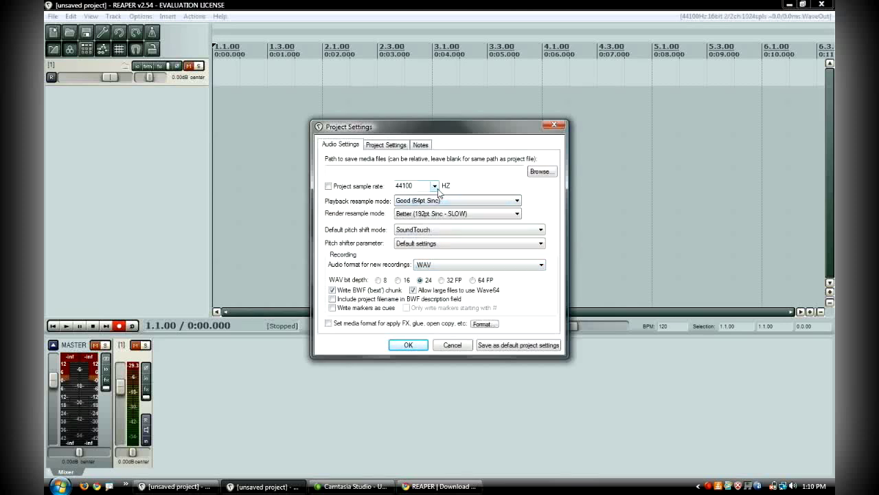
left_click(434, 185)
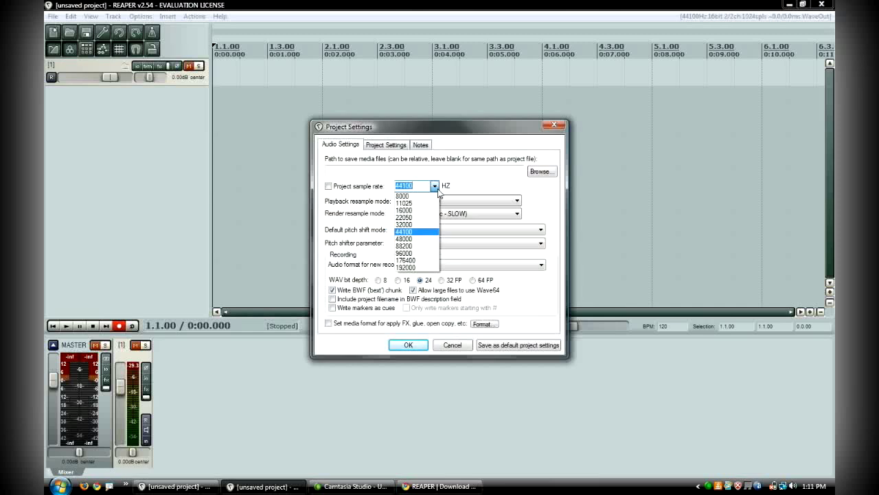
mouse_move(417, 246)
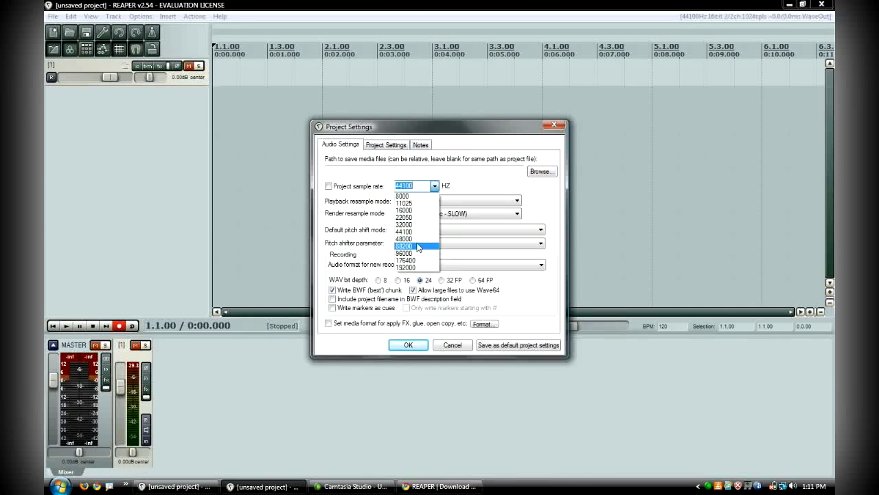
left_click(404, 246)
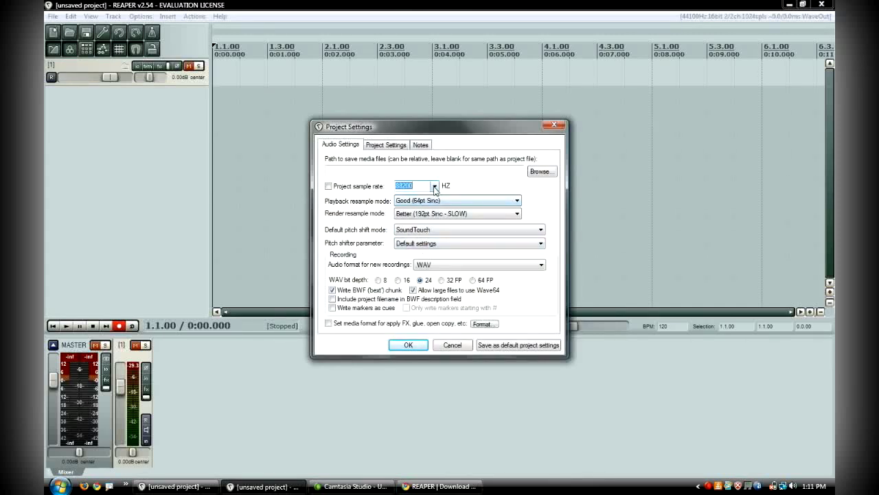
left_click(435, 186)
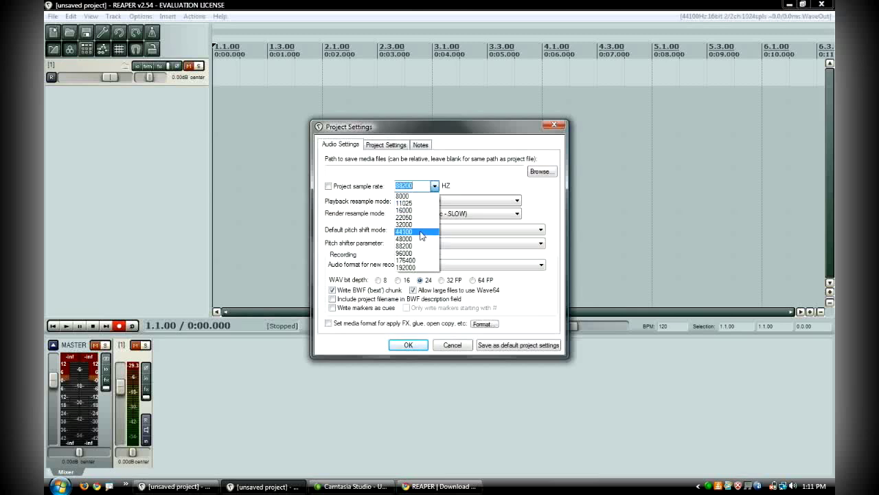
left_click(403, 231)
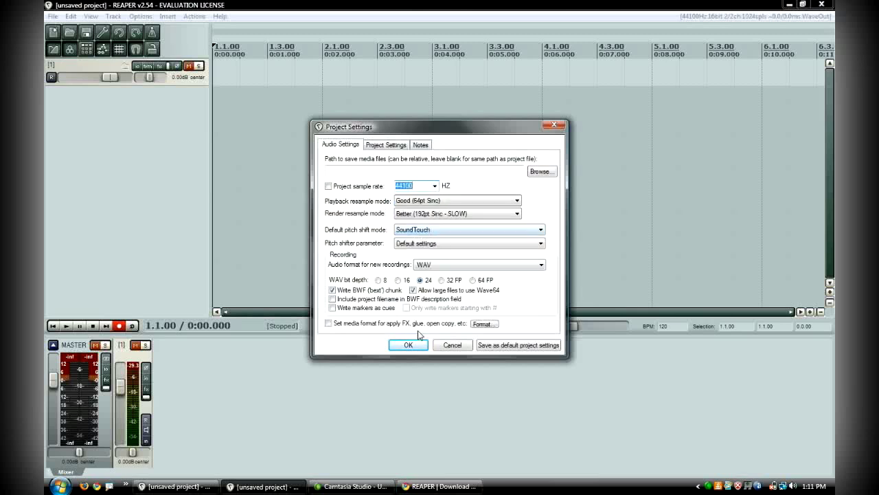
left_click(408, 344)
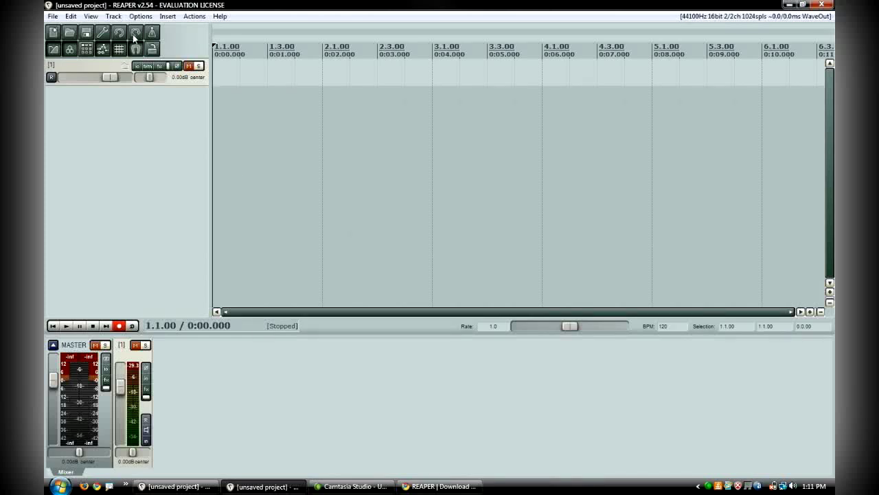
mouse_move(154, 33)
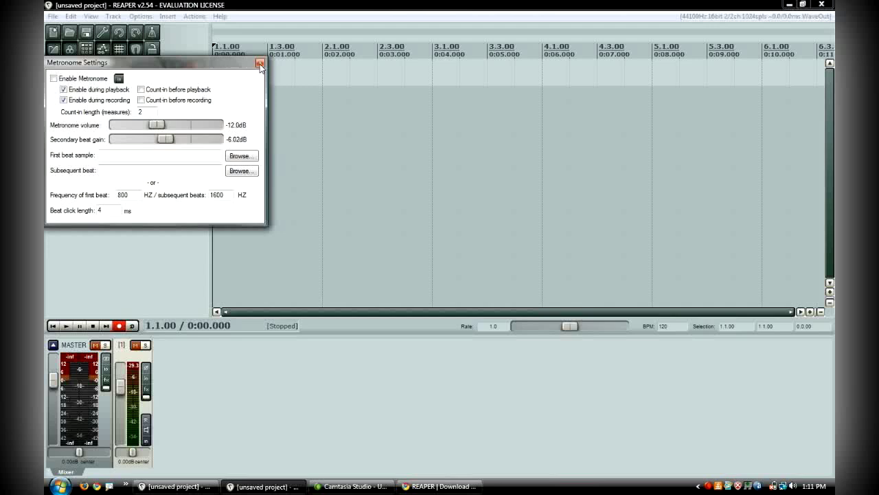
left_click(261, 63)
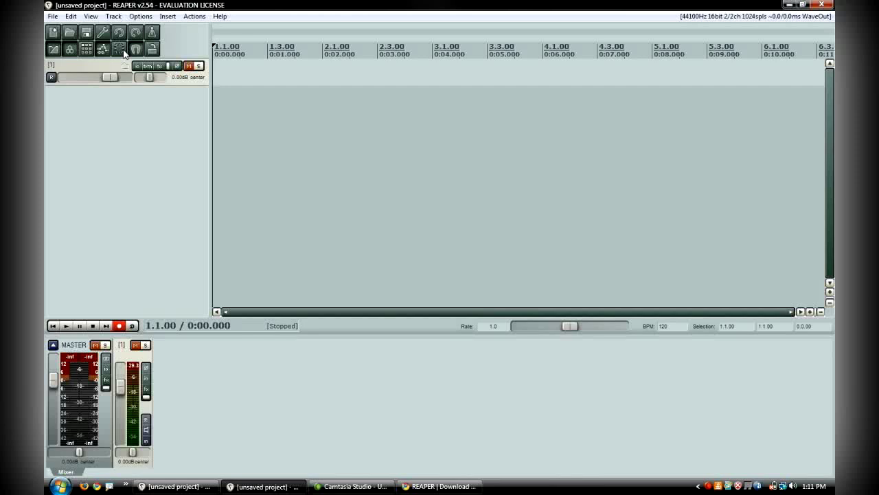
left_click(118, 49)
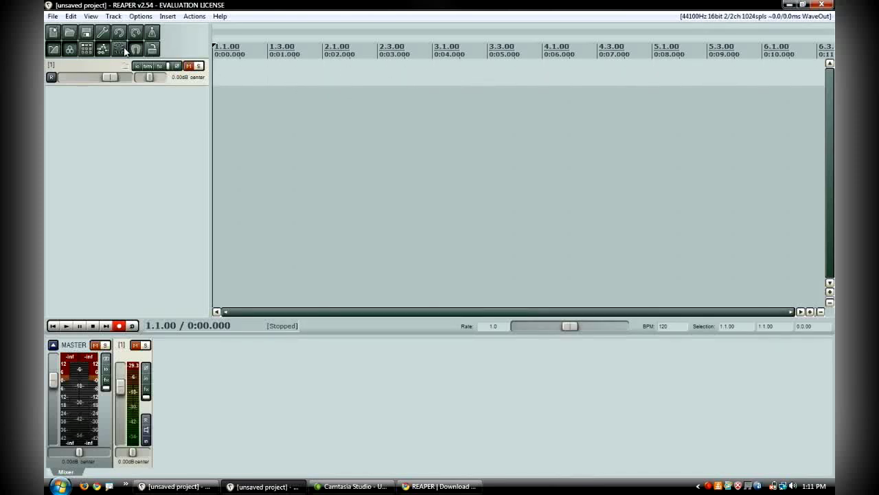
left_click(118, 50)
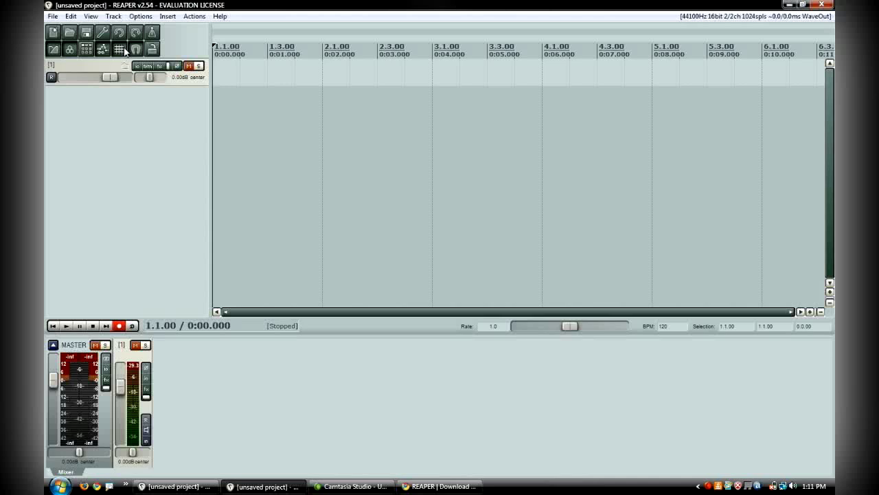
mouse_move(130, 121)
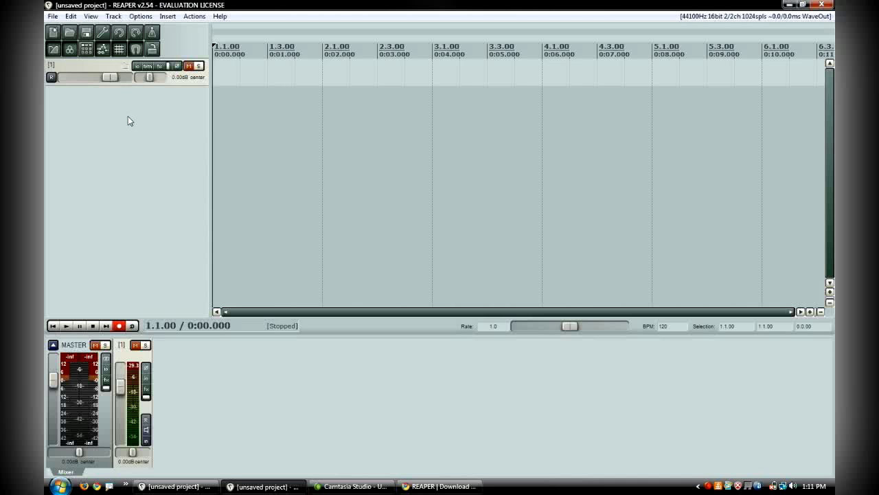
left_click(140, 17)
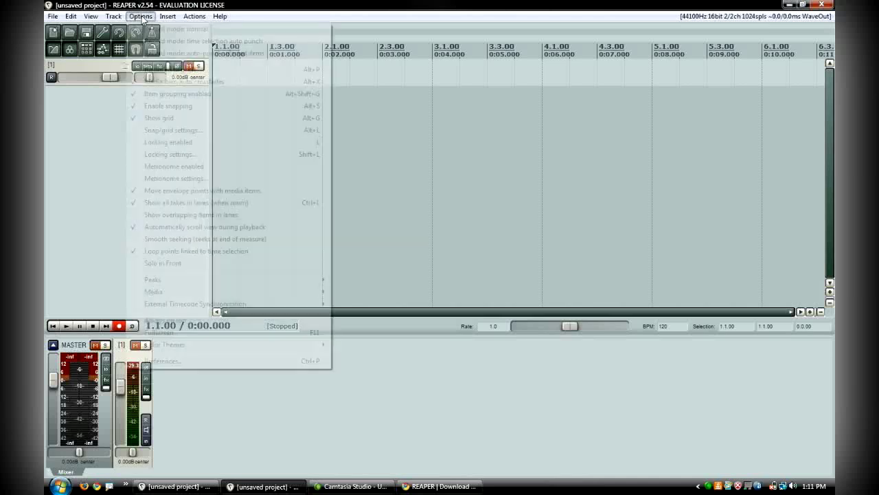
left_click(91, 17)
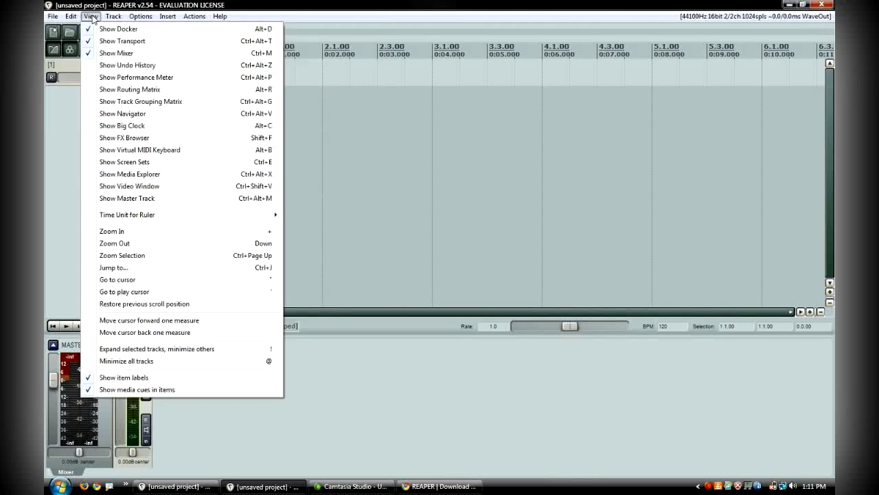
left_click(52, 16)
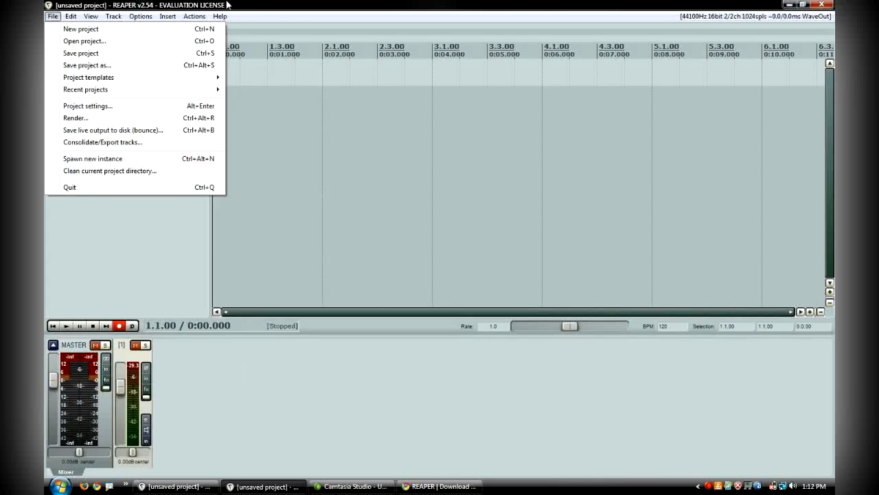
left_click(171, 270)
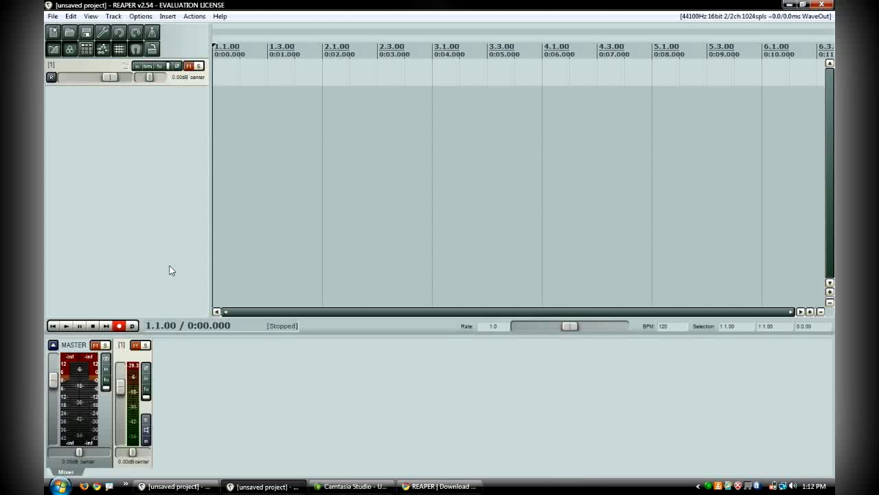
mouse_move(162, 201)
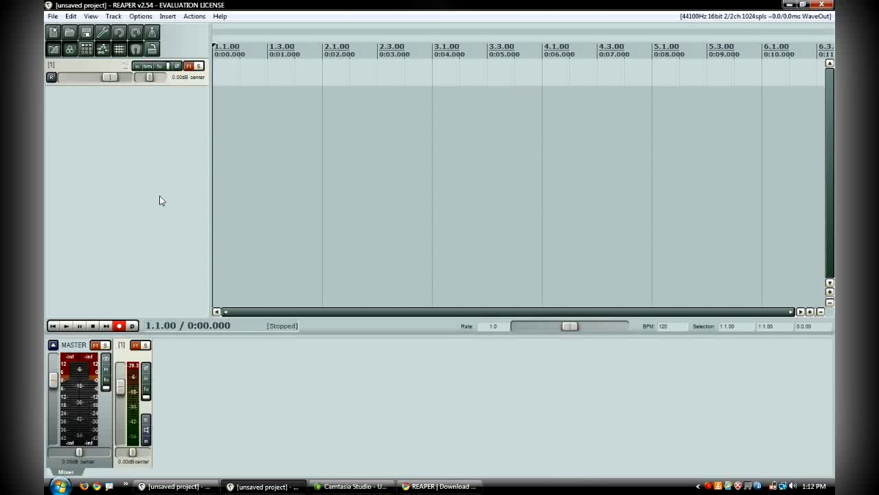